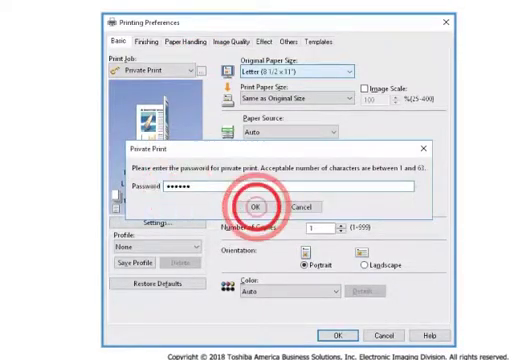
Send the password-protected private job, then at the MFP filter Private jobs, authenticate as the user and select the held Word document.
click(256, 206)
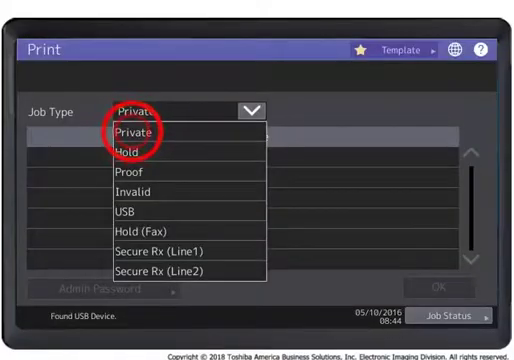
click(140, 132)
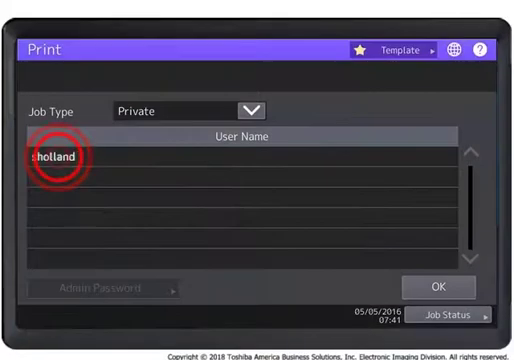
click(60, 156)
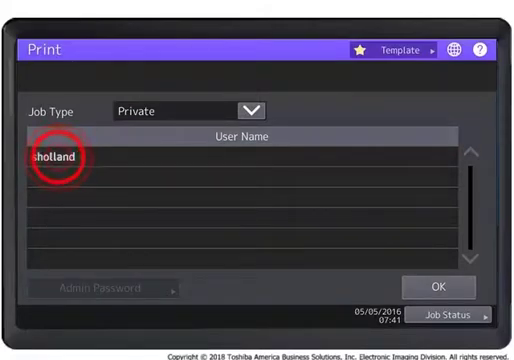
click(56, 156)
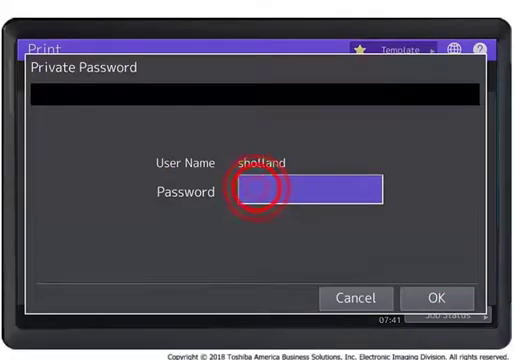
click(270, 192)
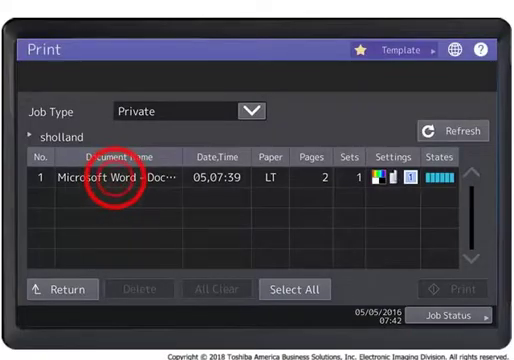
click(120, 186)
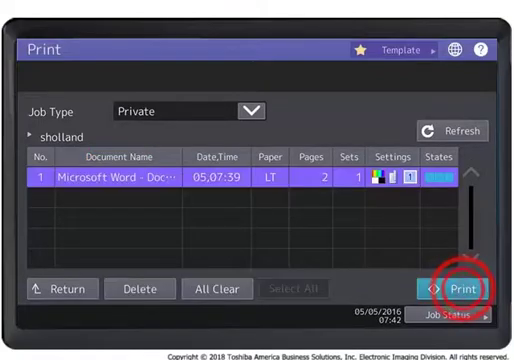